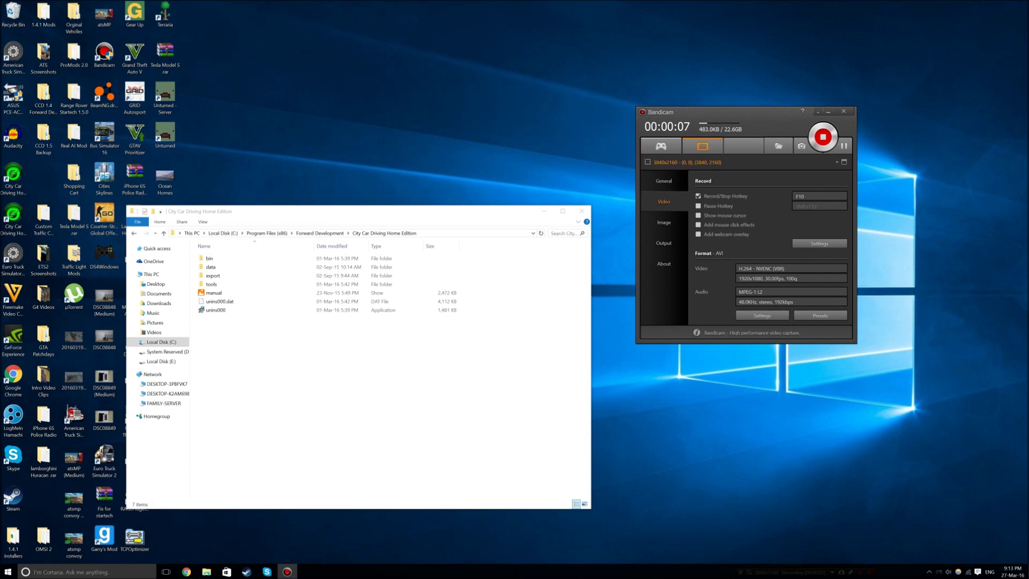
Navigate into data, then config, and pick out the player_cars XML file
{"action": "left_click", "coordinate": [210, 257]}
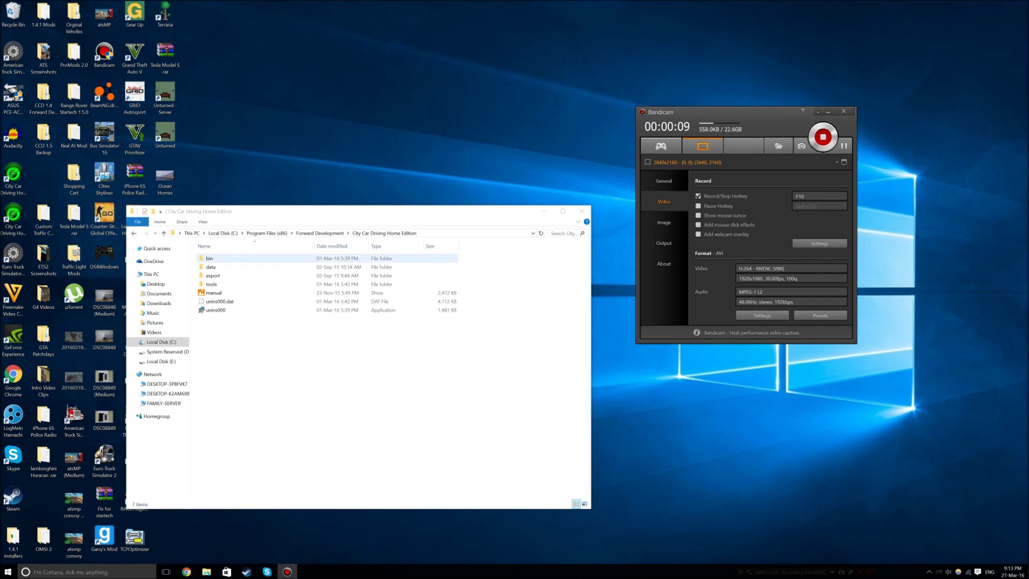
{"action": "double_click", "coordinate": [210, 265]}
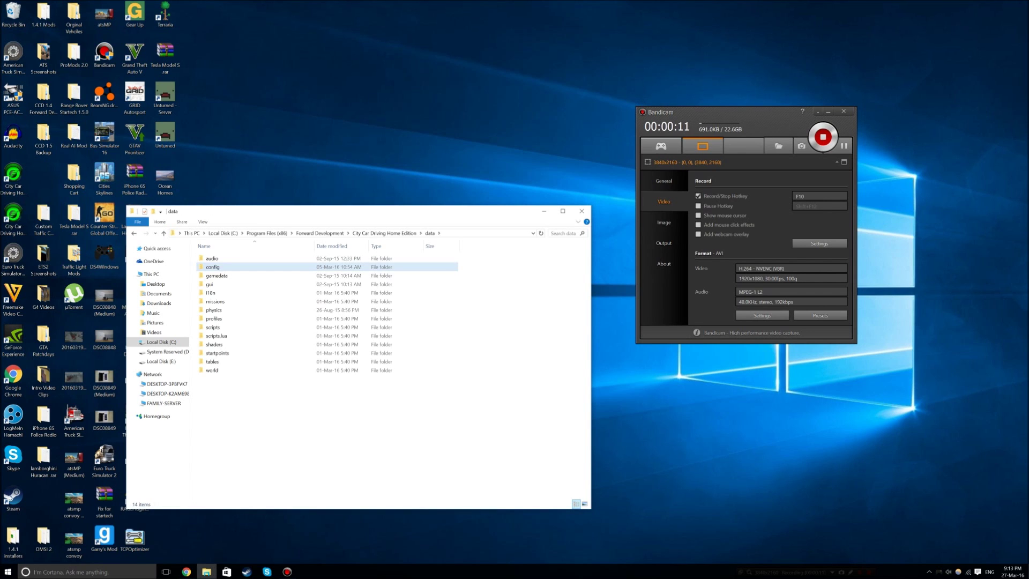
{"action": "double_click", "coordinate": [213, 265]}
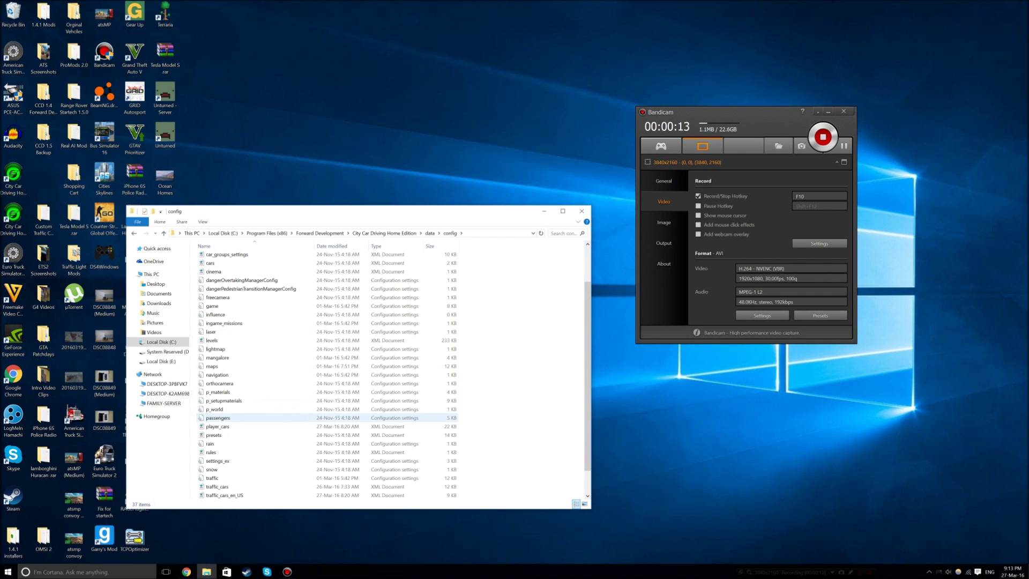
{"action": "left_click", "coordinate": [217, 426]}
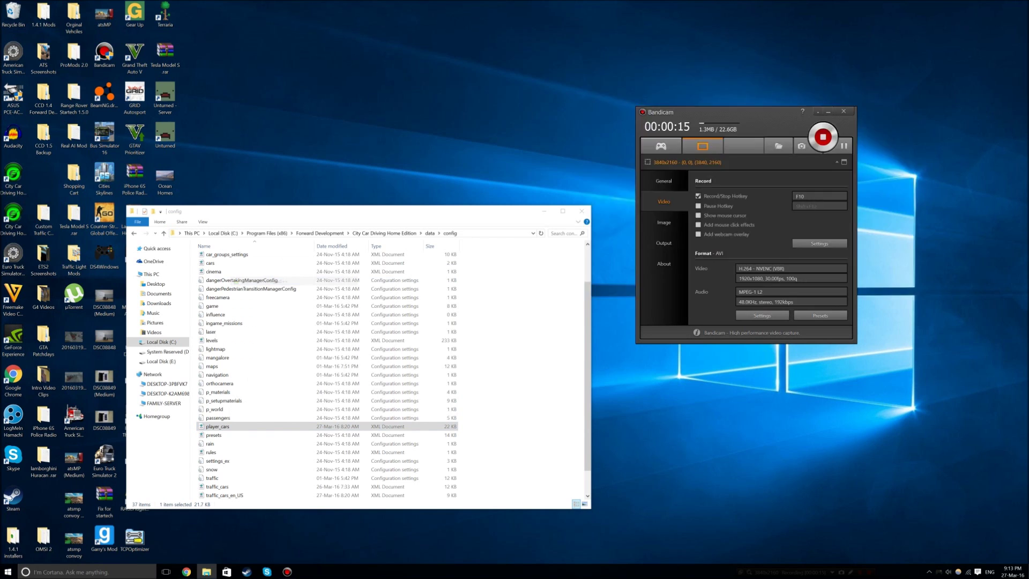
Open player_cars for editing, then return up to the City Car Driving Home Edition folder
{"action": "double_click", "coordinate": [216, 427]}
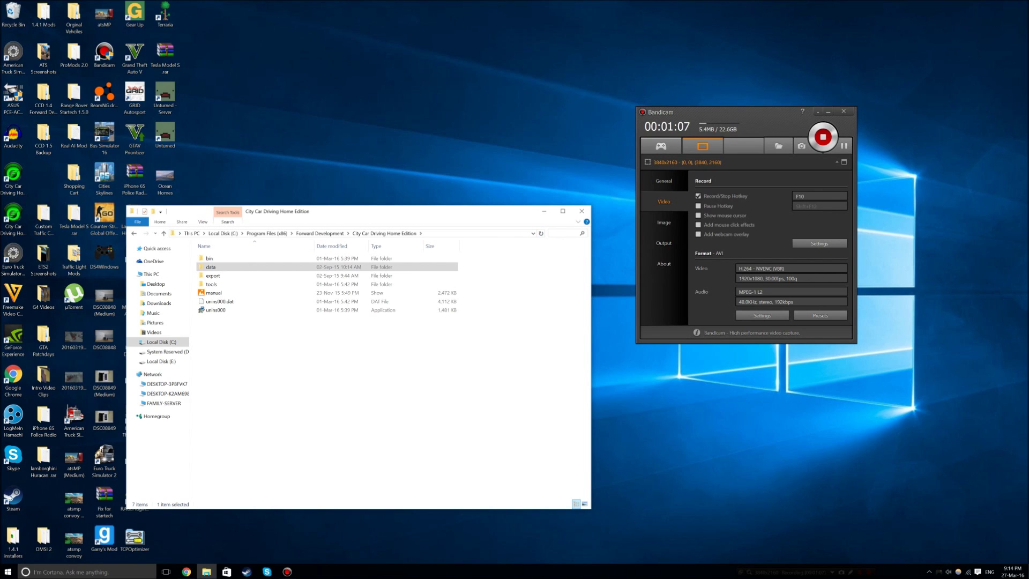
Search the game folder for '700', then for 'brabus' to list all matching files
{"action": "type", "text": "700"}
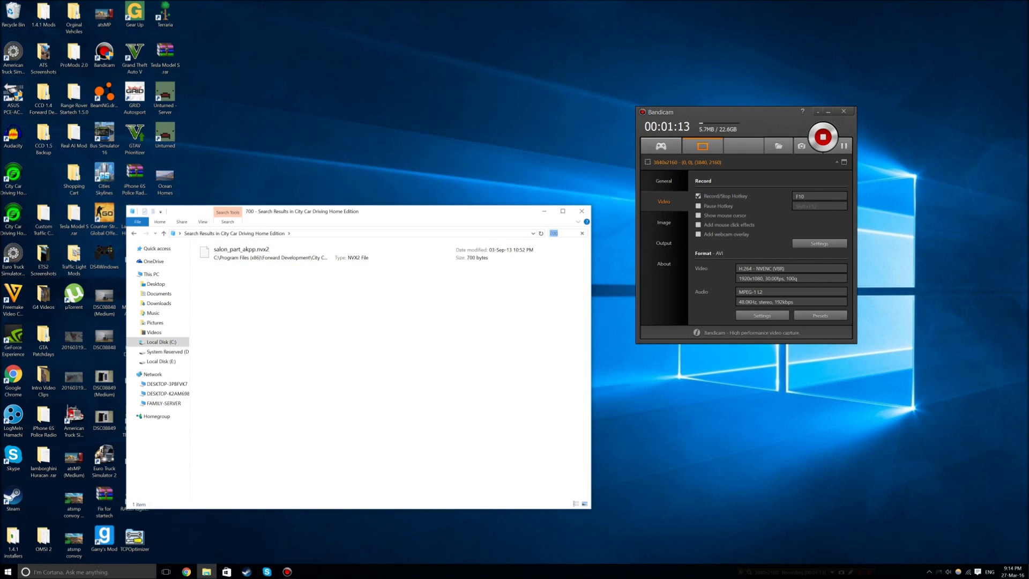
{"action": "type", "text": "brabus"}
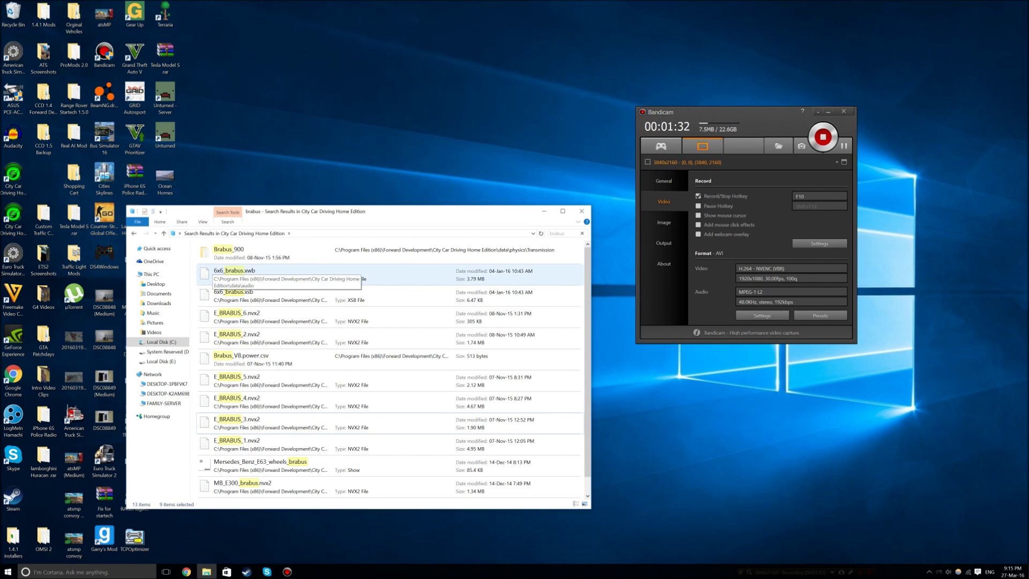
Delete the 6x6_brabus.xwb and .xsb files, then pick out Brabus_V8.power.csv
{"action": "left_click", "coordinate": [233, 270]}
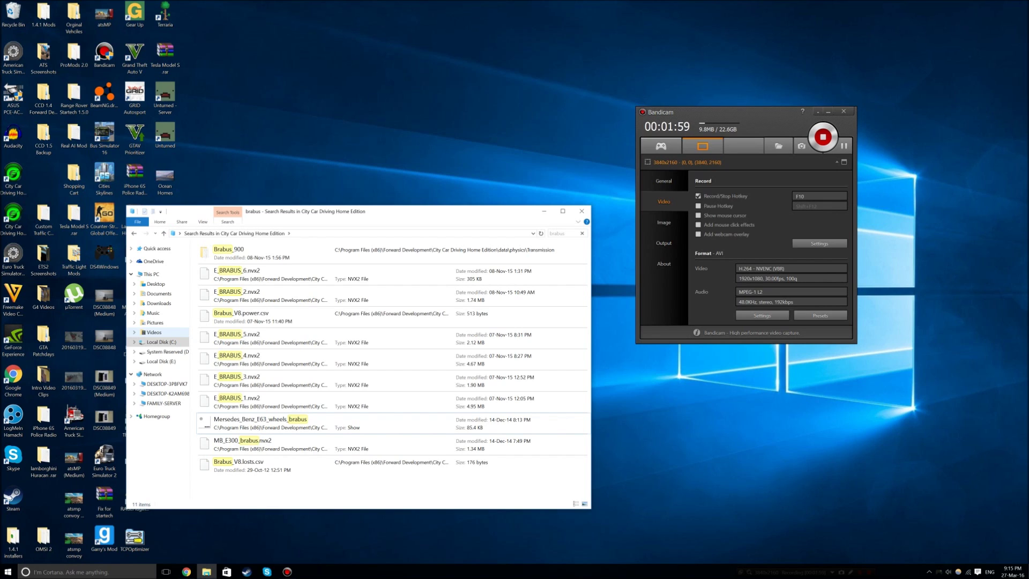
{"action": "left_click", "coordinate": [246, 316]}
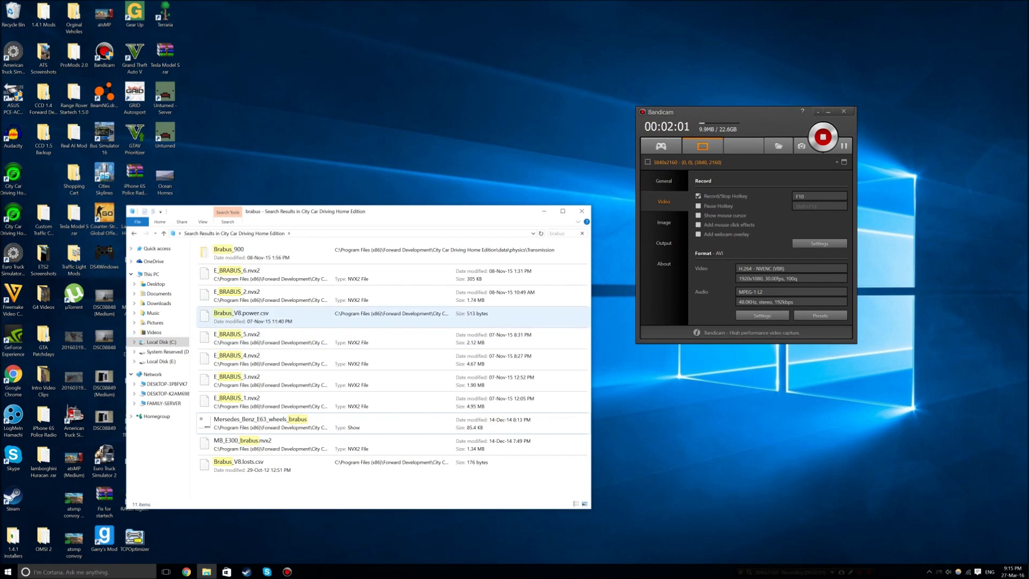